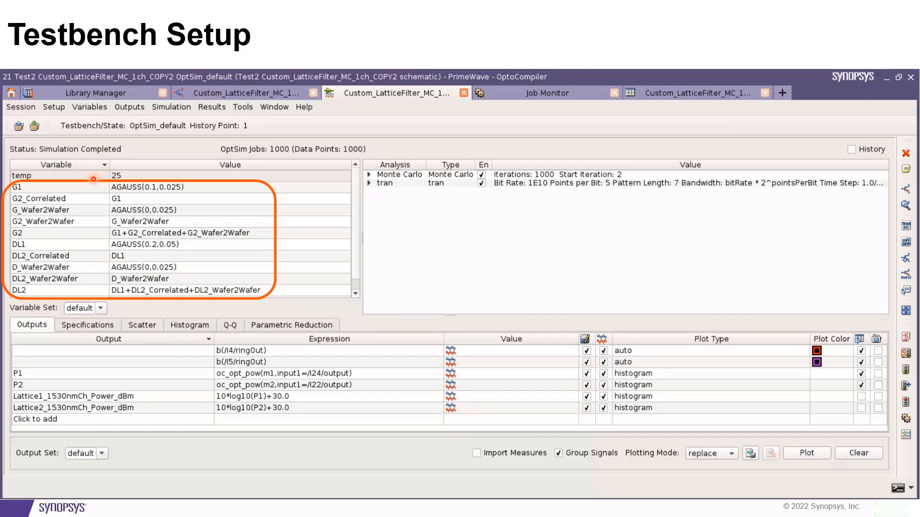
Reach the Monte Carlo setup from the Tools menu of the lattice filter testbench
{"action": "left_click", "coordinate": [242, 106]}
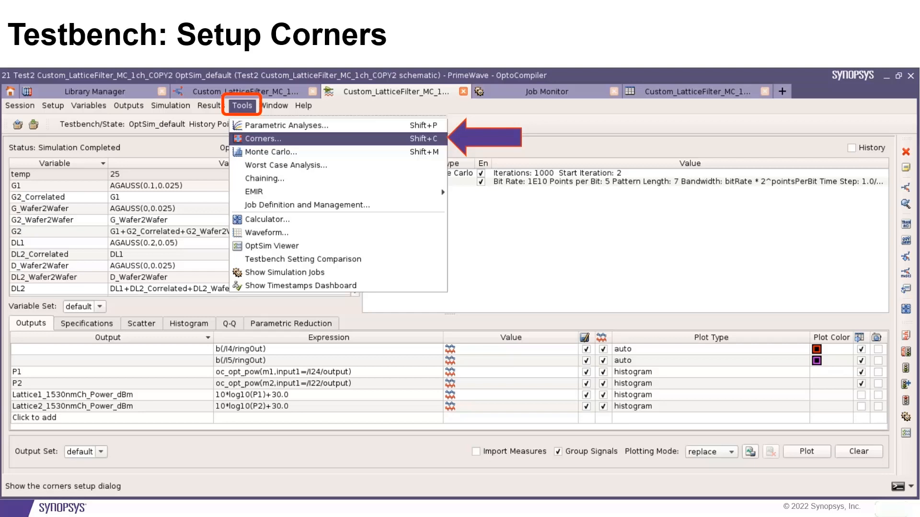
{"action": "mouse_move", "coordinate": [268, 152]}
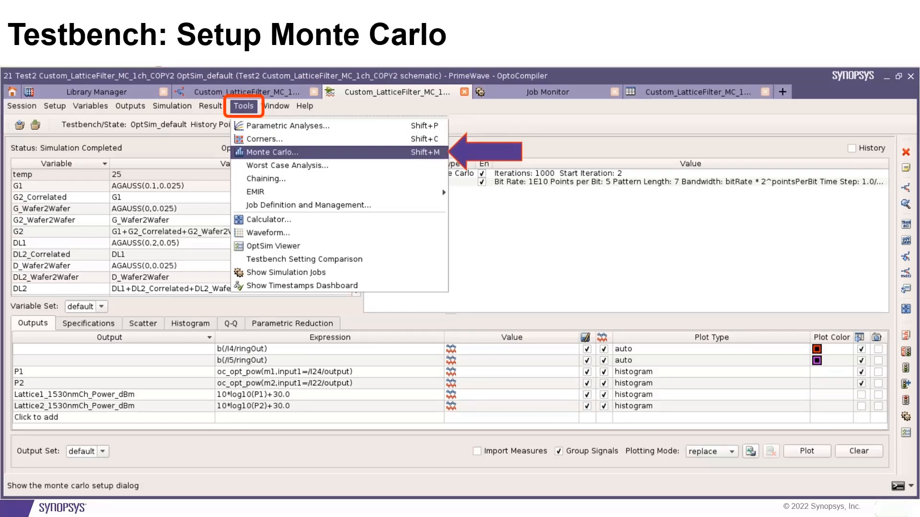
{"action": "left_click", "coordinate": [270, 153]}
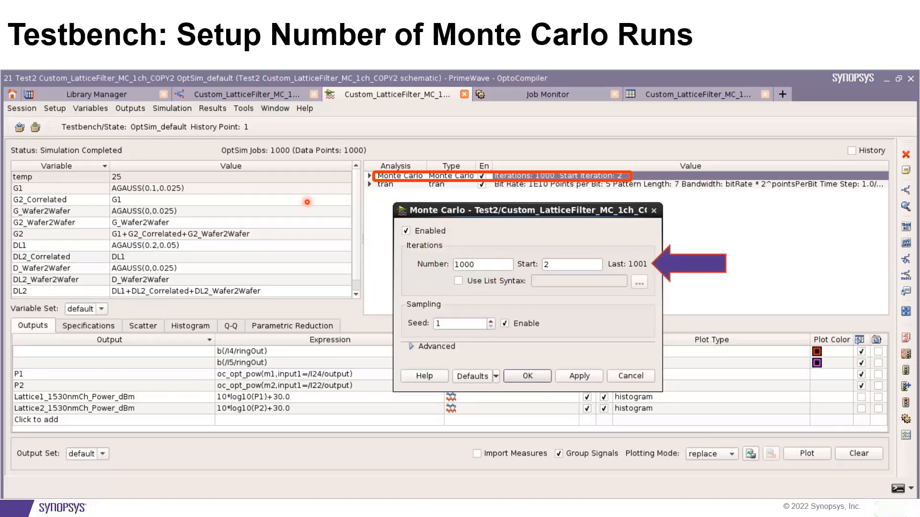
Accept the Monte Carlo settings of 1000 iterations starting at 2 and run the simulation
{"action": "left_click", "coordinate": [88, 322]}
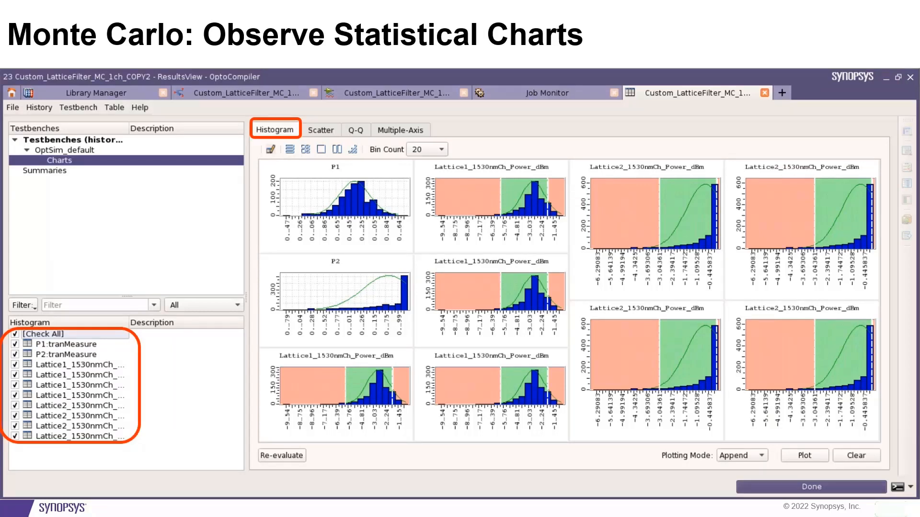
View the Monte Carlo results as Q-Q plots, then as a multiple-axis chart of the runs
{"action": "left_click", "coordinate": [354, 128]}
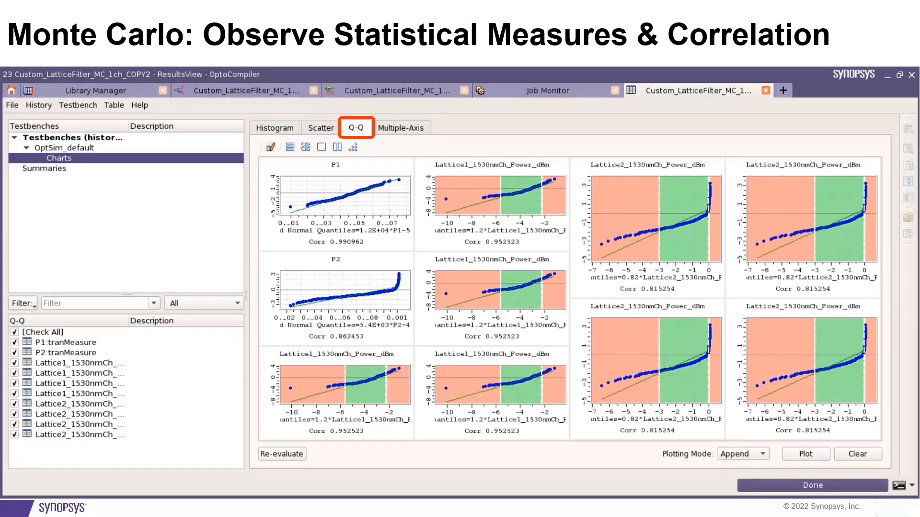
{"action": "left_click", "coordinate": [401, 129]}
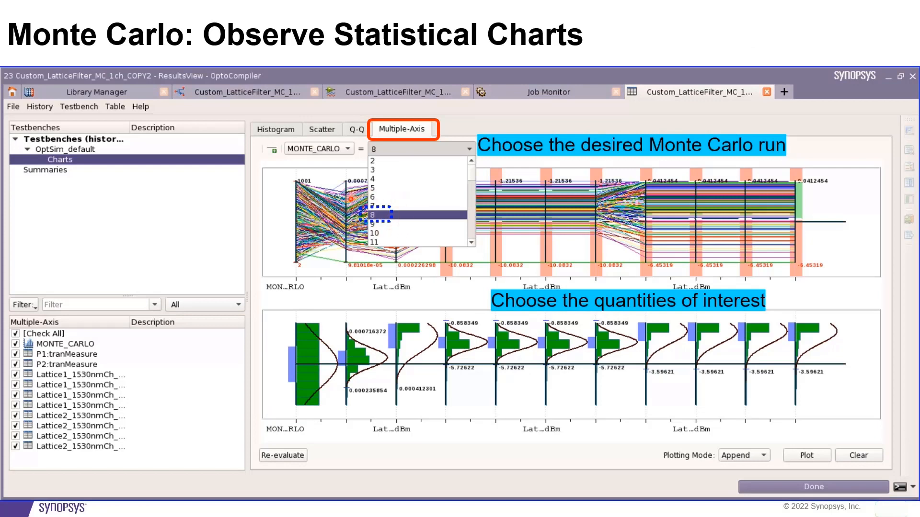
{"action": "mouse_move", "coordinate": [213, 195]}
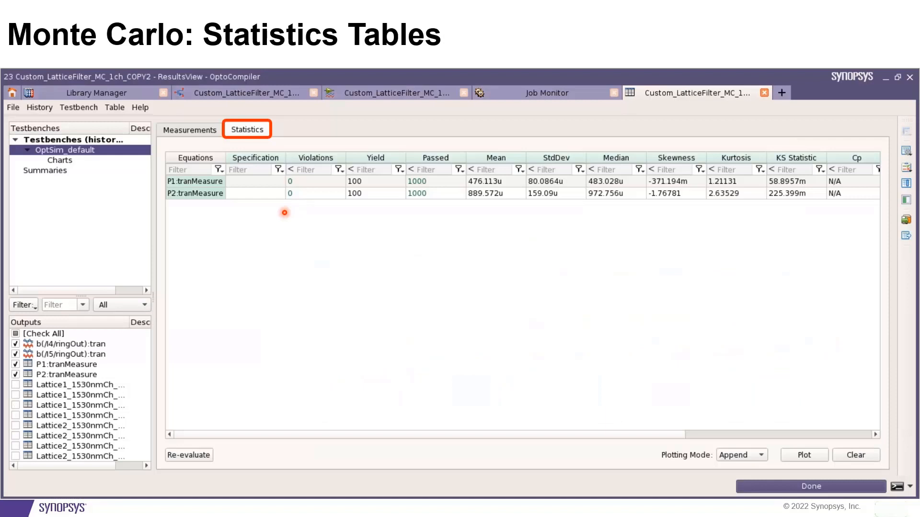
{"action": "mouse_move", "coordinate": [727, 210]}
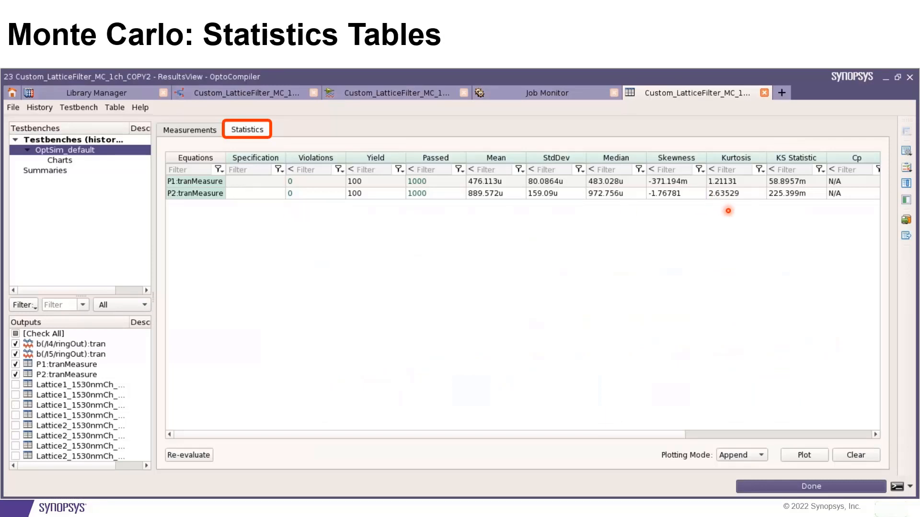
Show the testbench yield summary: 77.1% yield, 771 passed, 229 failed
{"action": "left_click", "coordinate": [45, 170]}
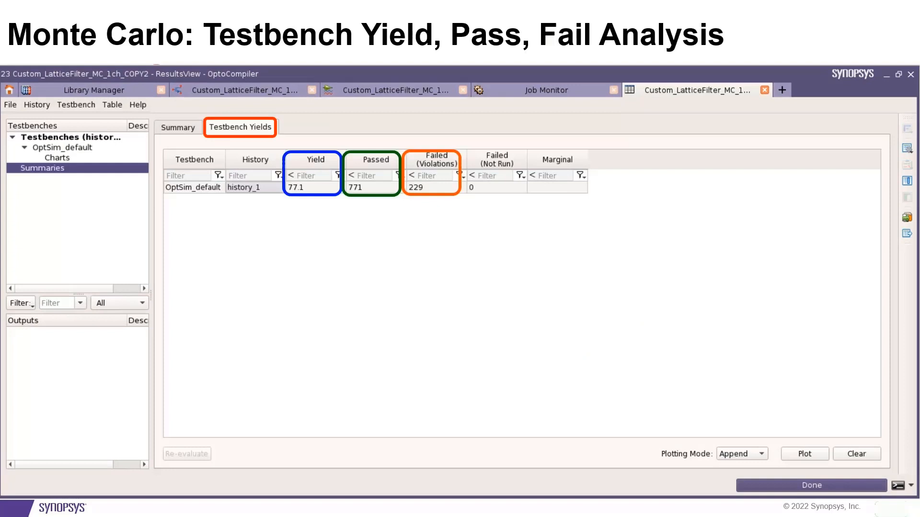